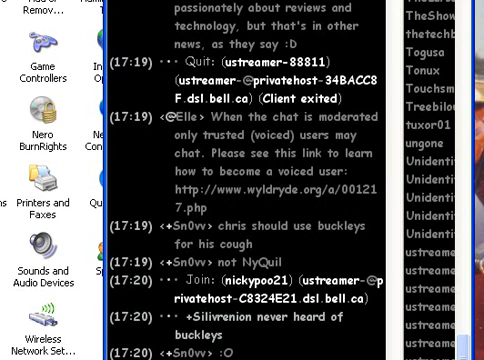
scroll(down, 3)
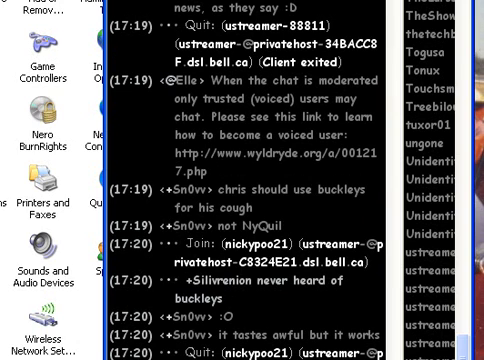
scroll(down, 3)
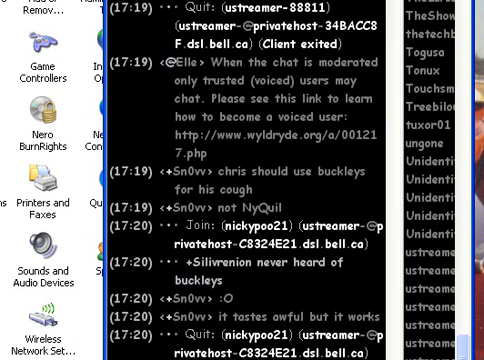
scroll(down, 3)
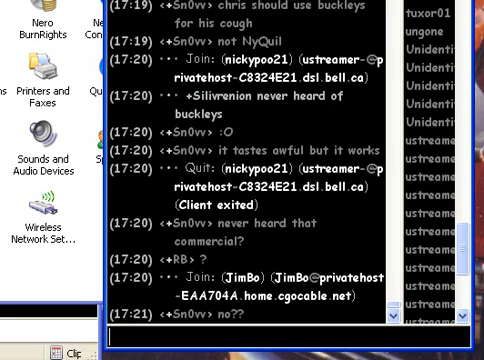
scroll(down, 3)
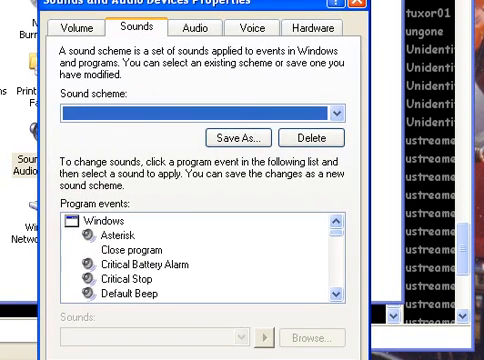
scroll(down, 3)
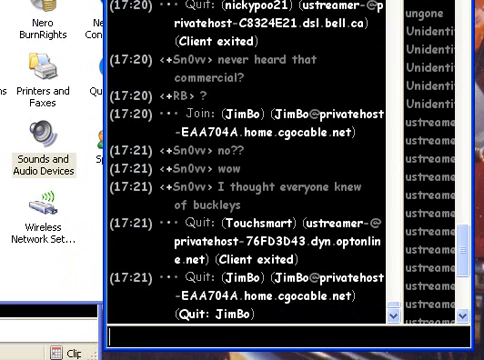
scroll(down, 3)
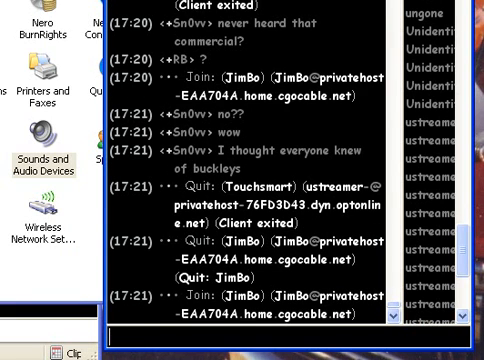
scroll(down, 3)
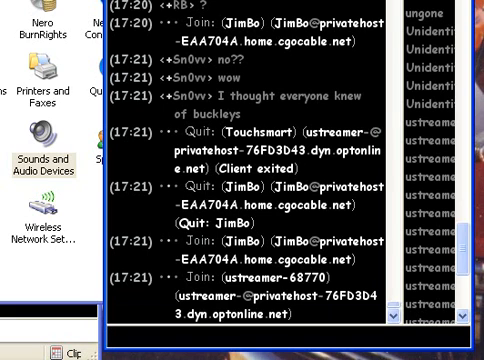
scroll(down, 3)
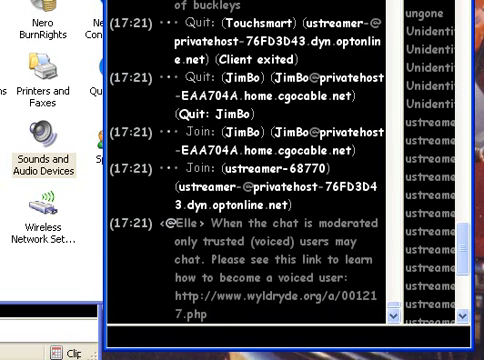